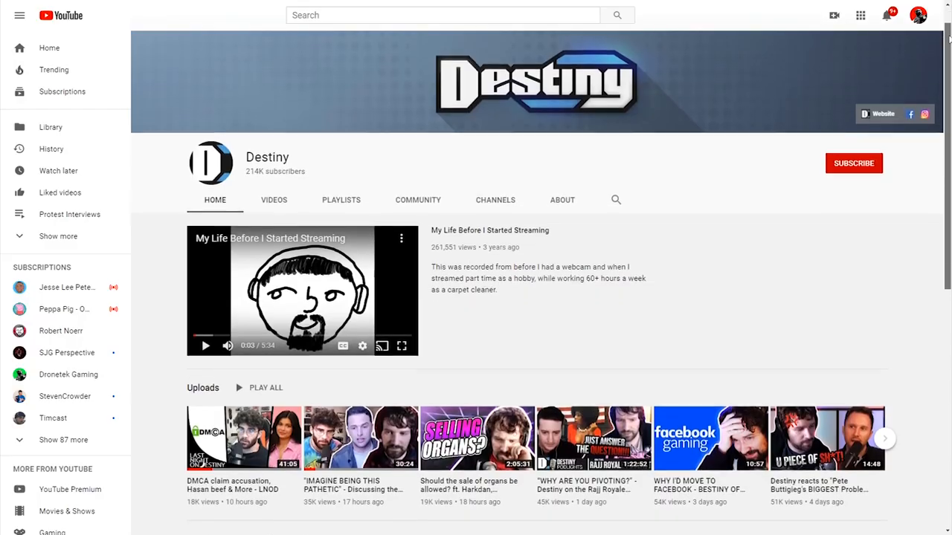
scroll(down, 3)
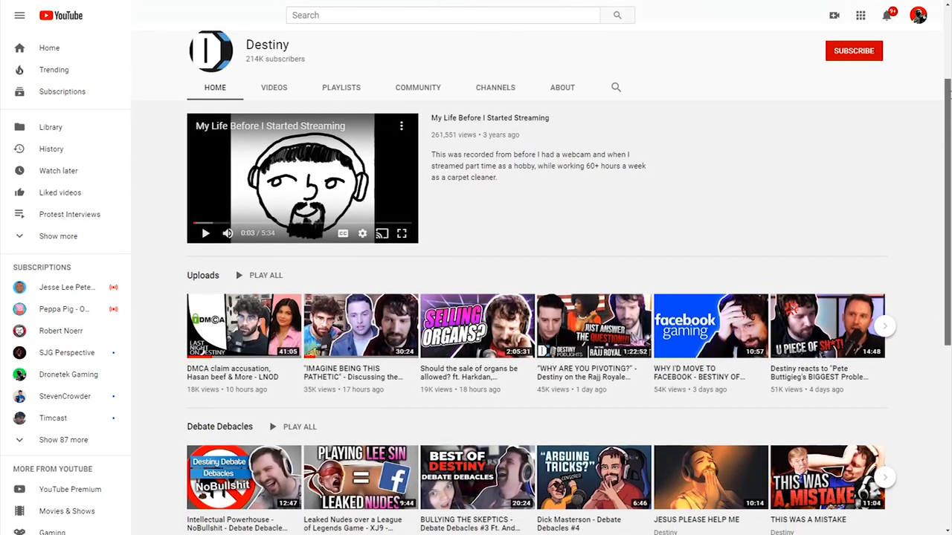
scroll(down, 3)
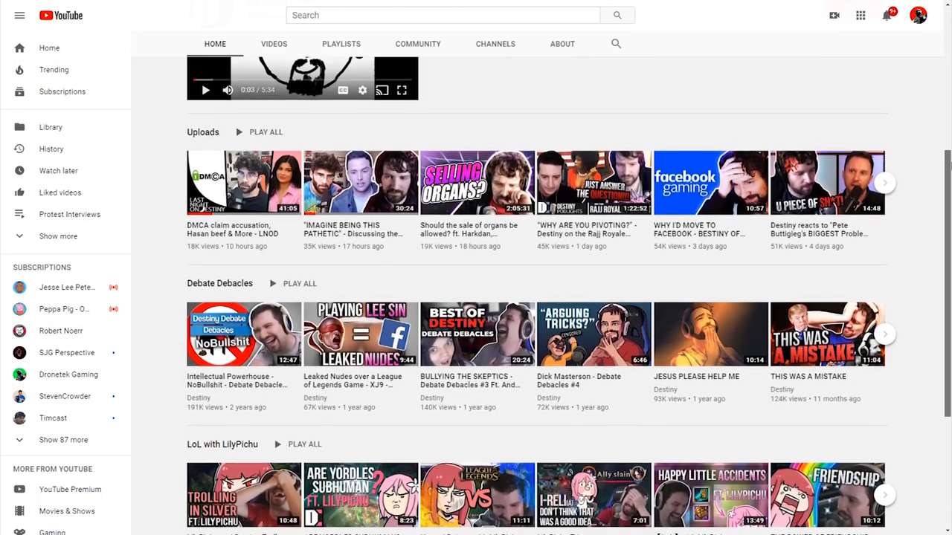